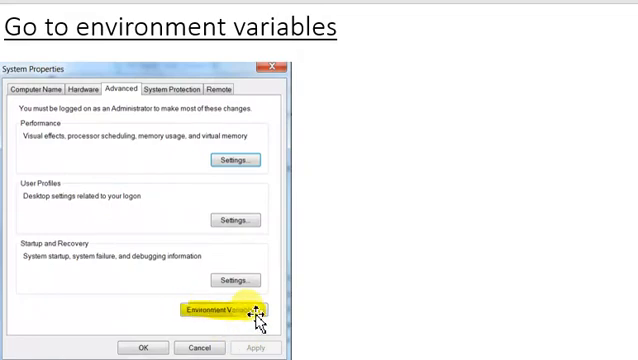
- Advance past the environment-variables slides to the Testing slide on checking the GDAL install
click(216, 312)
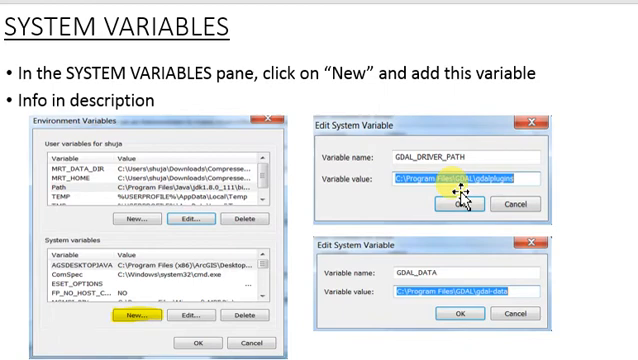
key(Right)
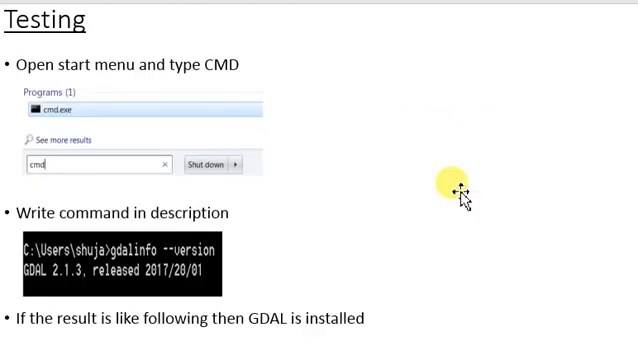